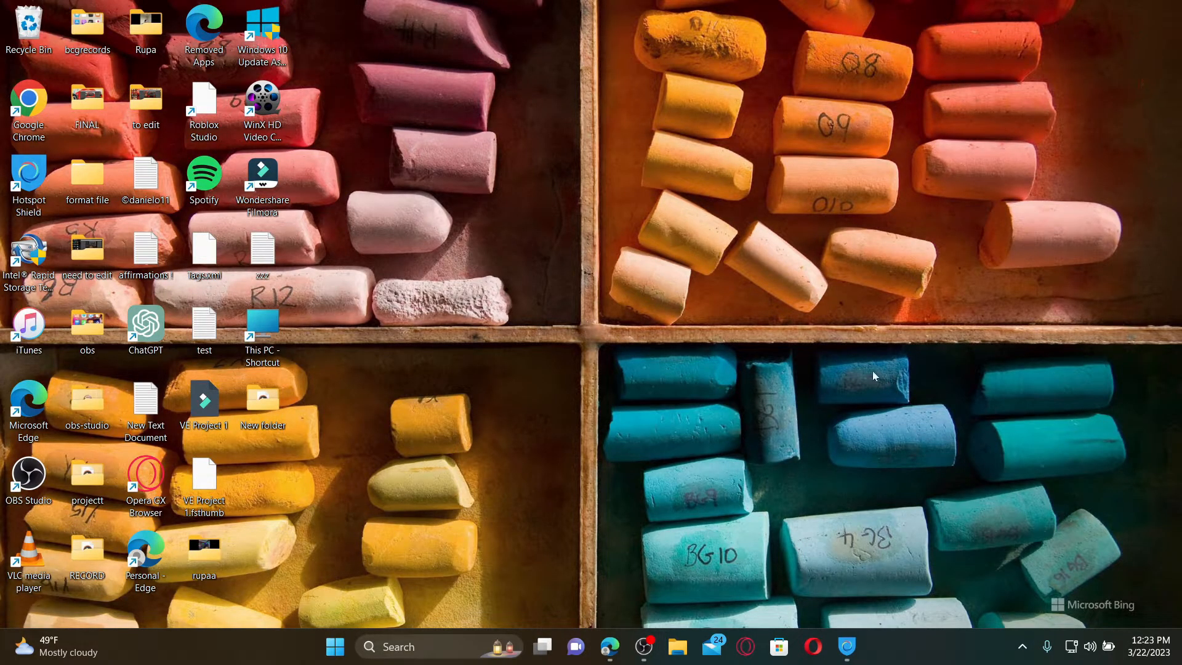
left_click(609, 647)
type("www.apple.com/")
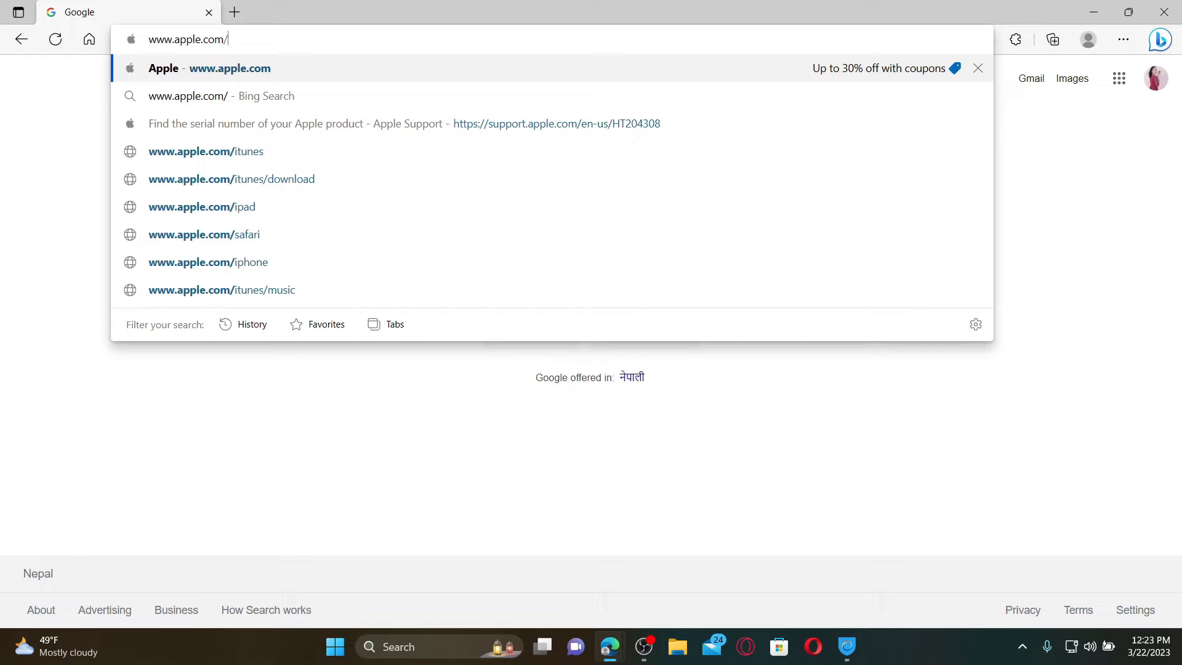
type("itunes")
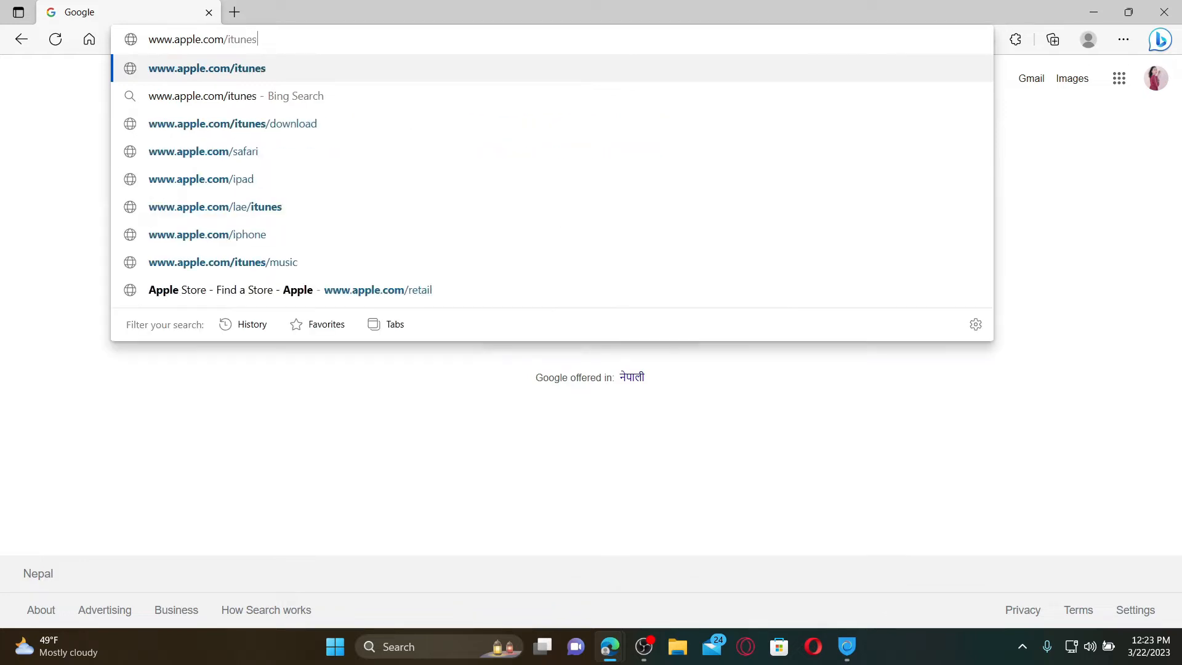
Step: Visit apple.com/itunes, scroll down, and follow the iTunes for Windows link
left_click(206, 67)
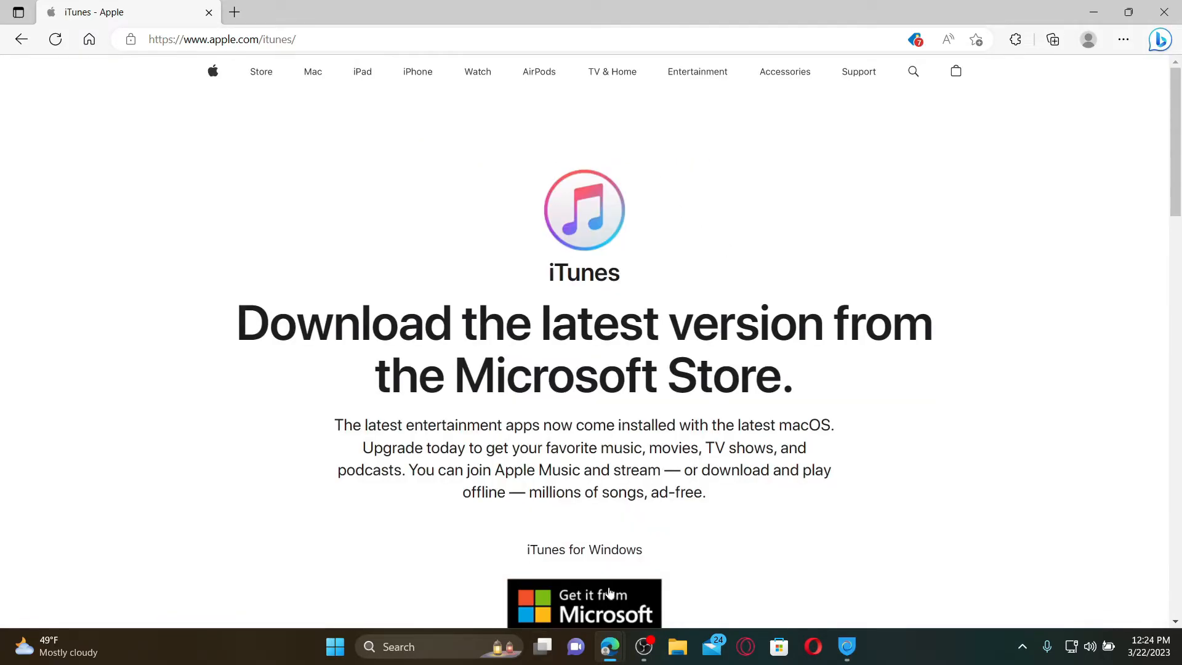
scroll("down", 3)
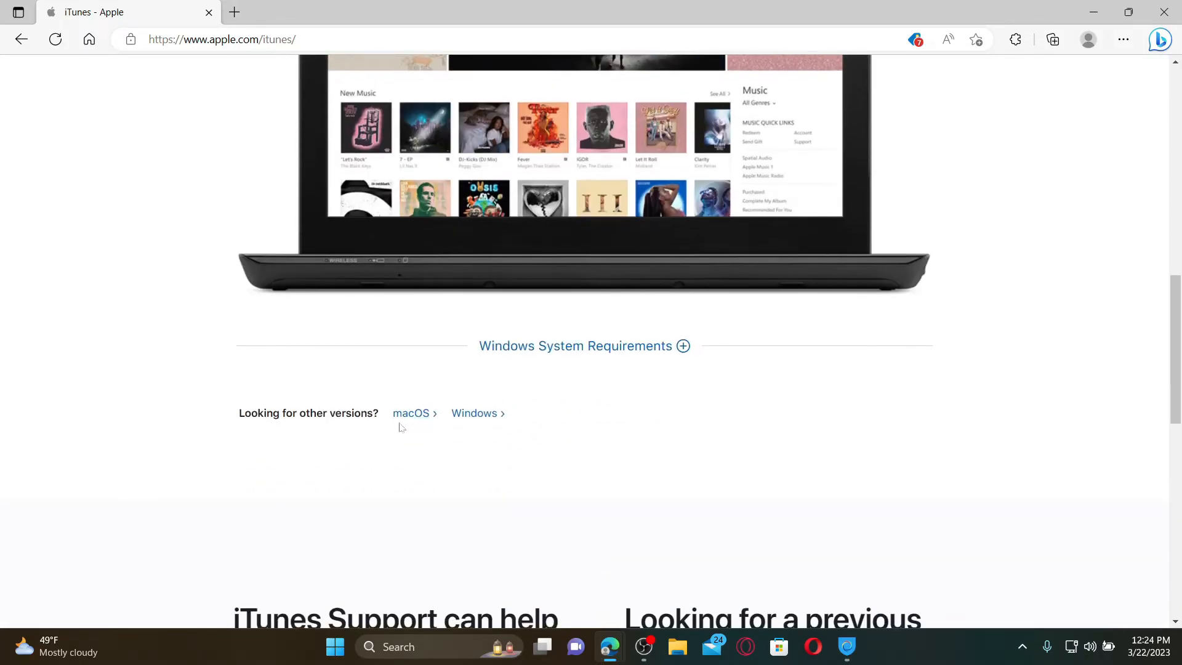
scroll("down", 3)
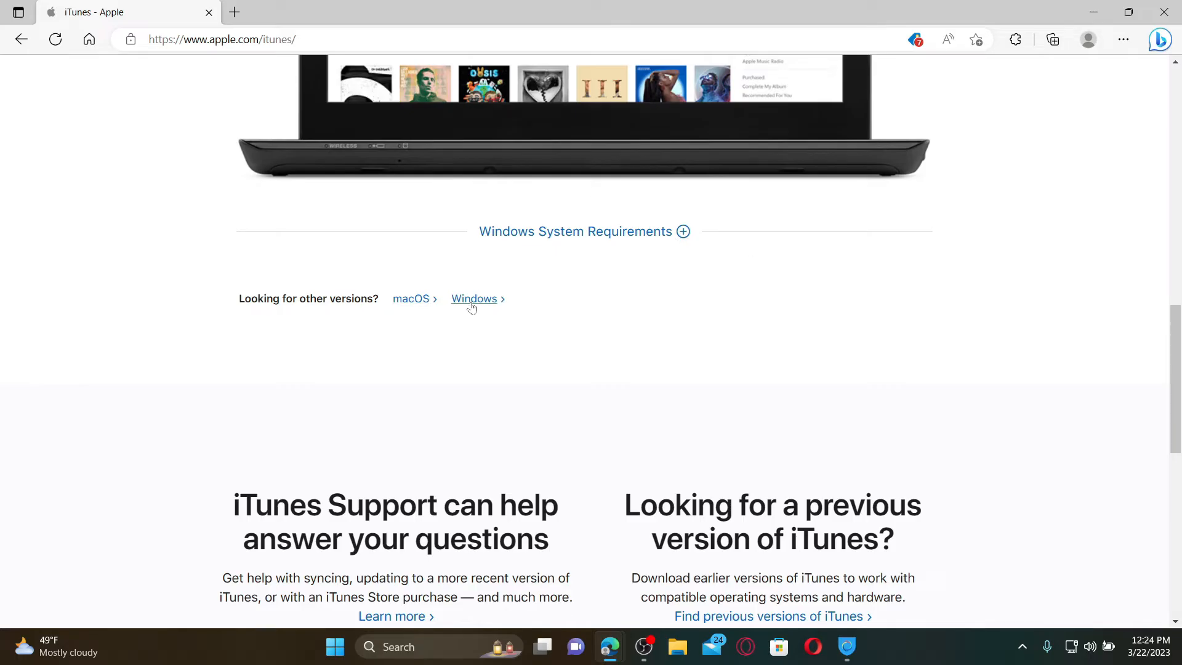
left_click(474, 298)
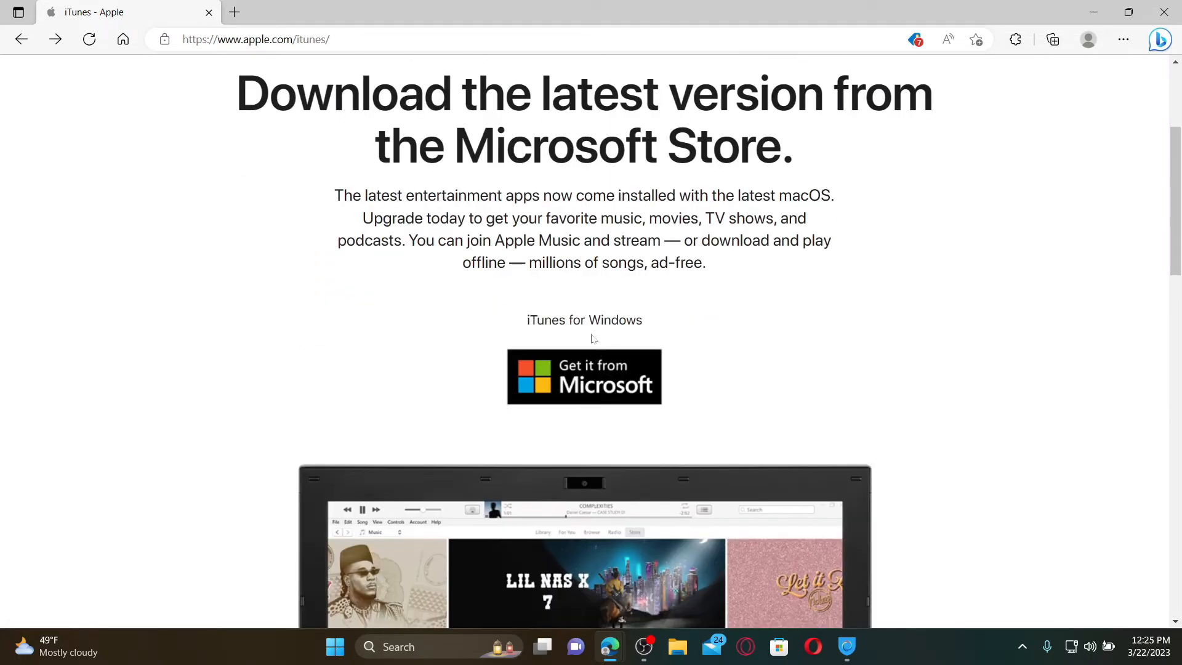
mouse_move(554, 304)
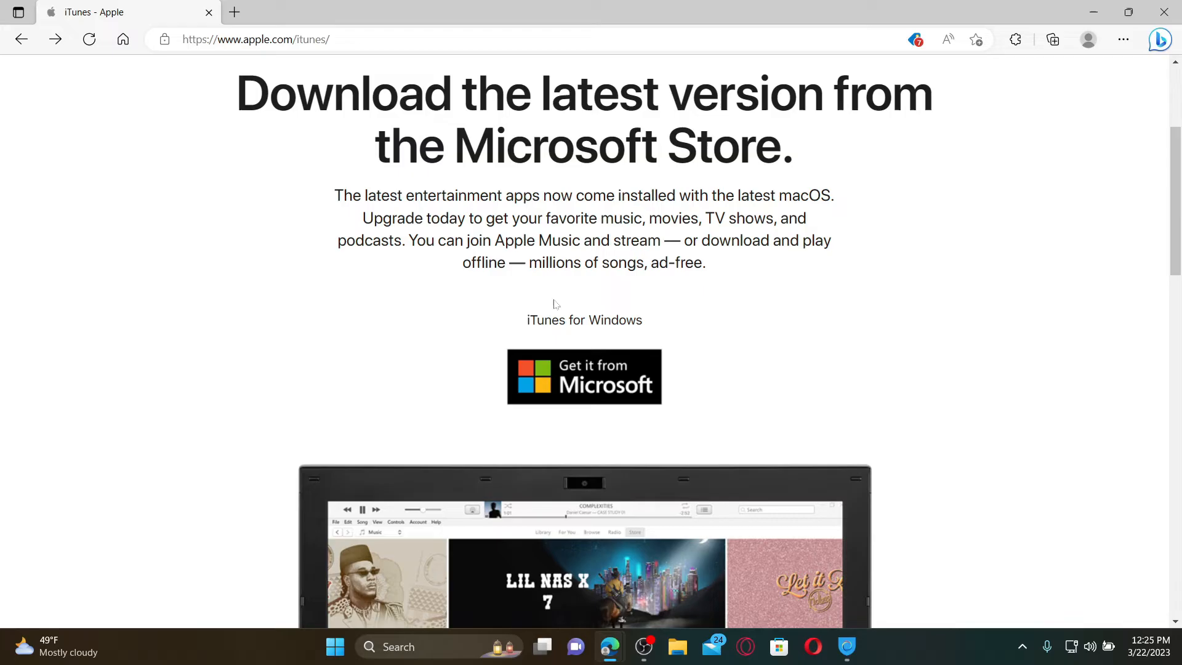
mouse_move(590, 377)
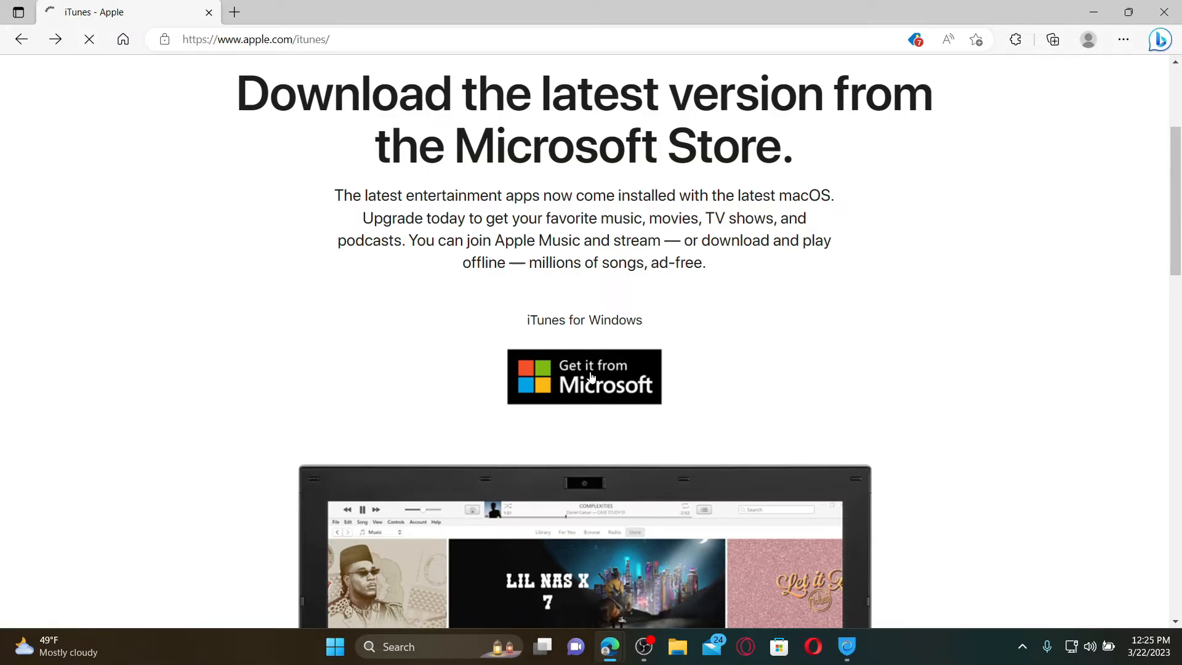
Step: Install iTunes through the Microsoft Store app's Get button
left_click(584, 377)
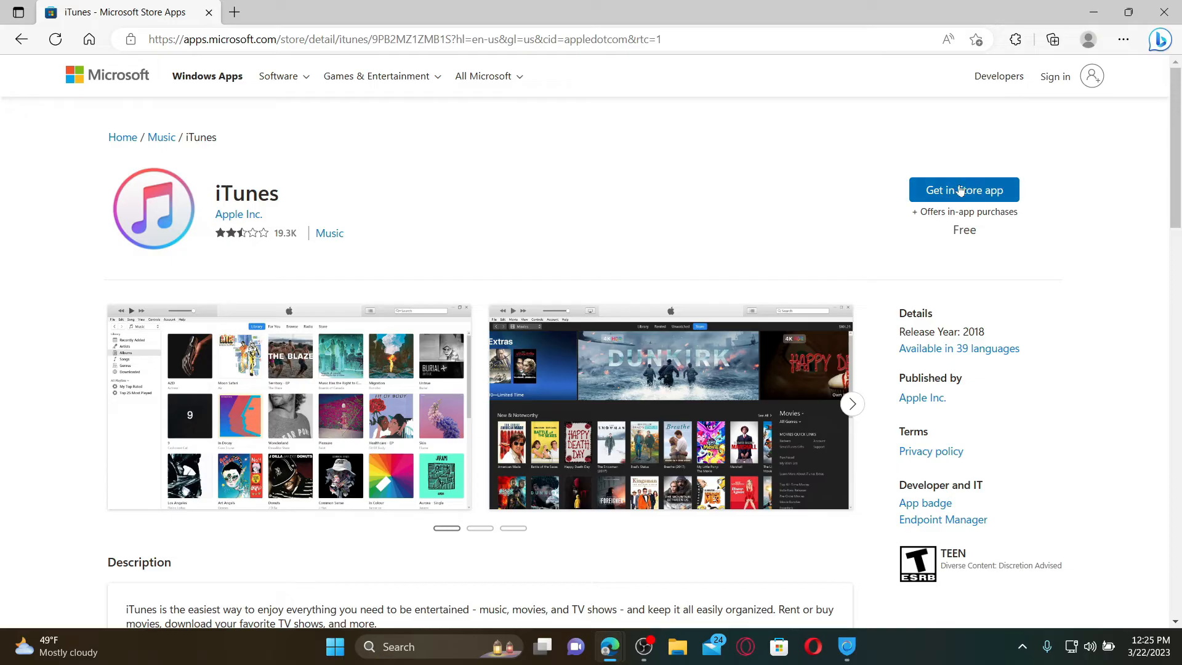
left_click(964, 189)
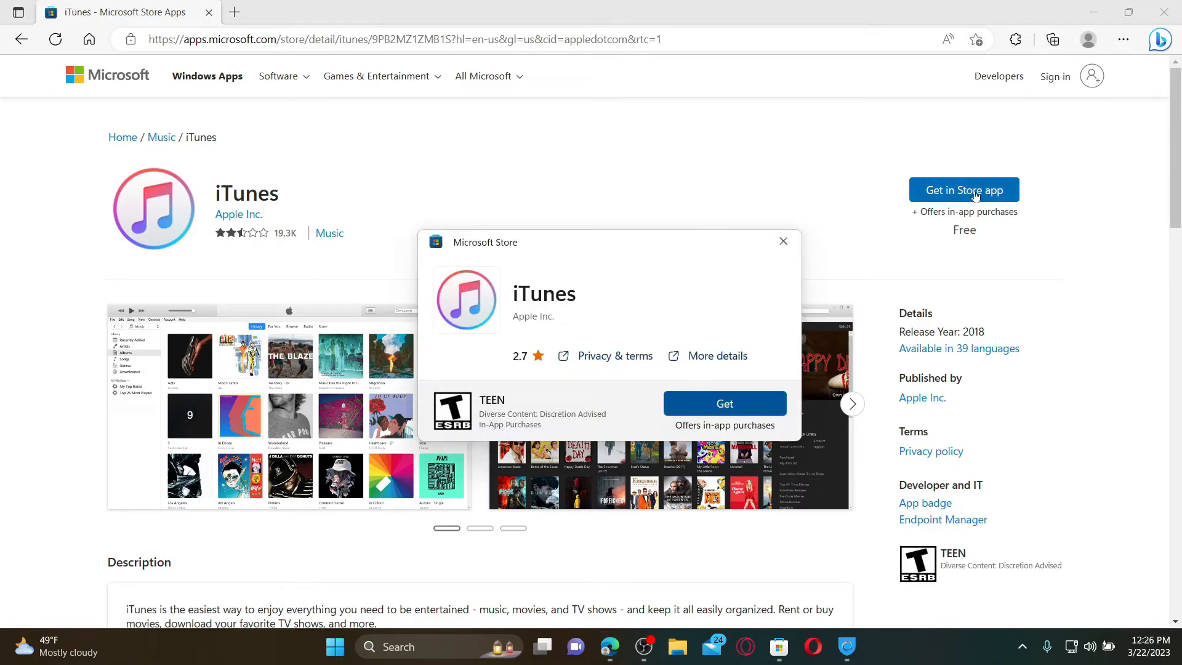
mouse_move(724, 403)
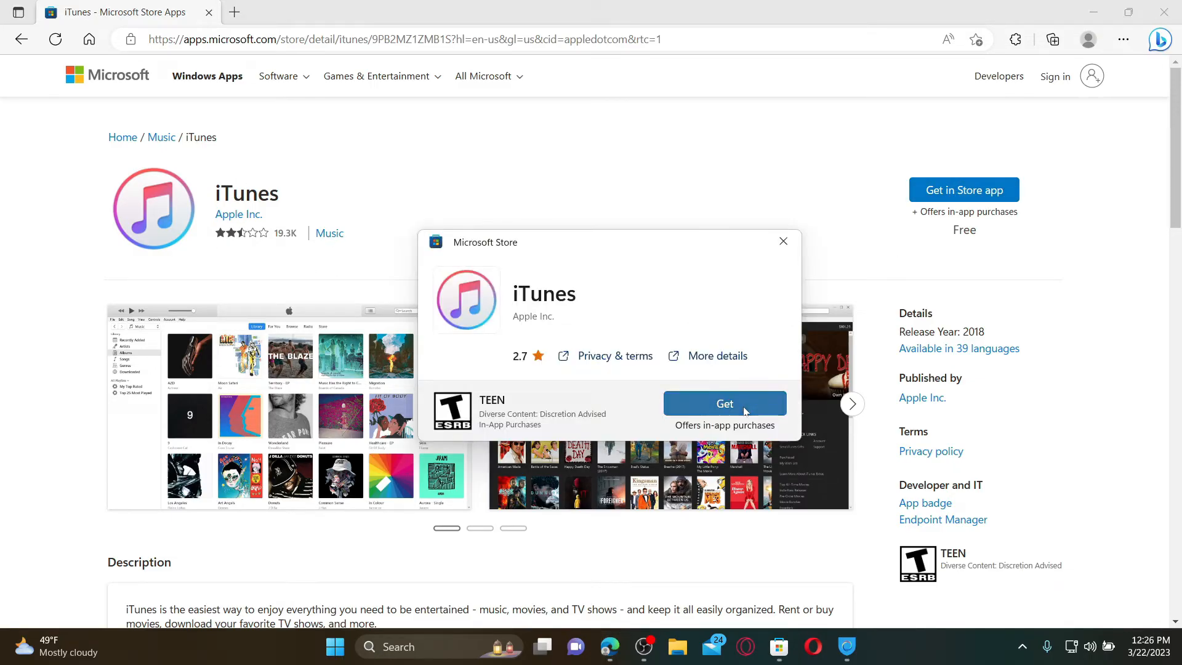
left_click(724, 403)
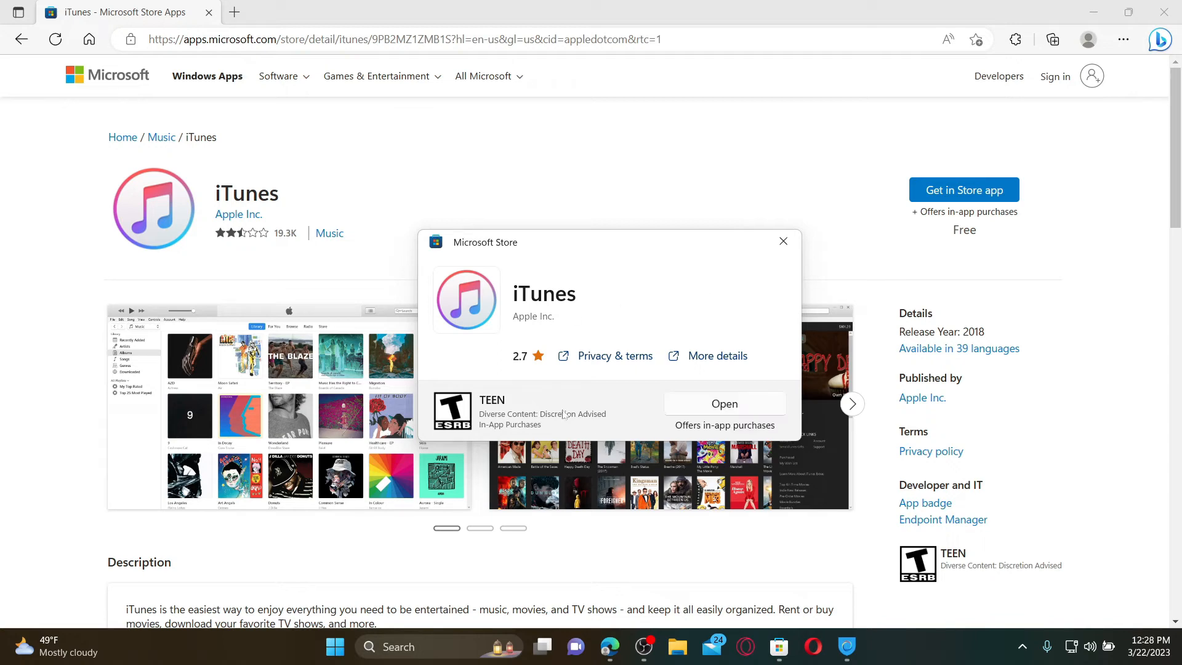
mouse_move(679, 381)
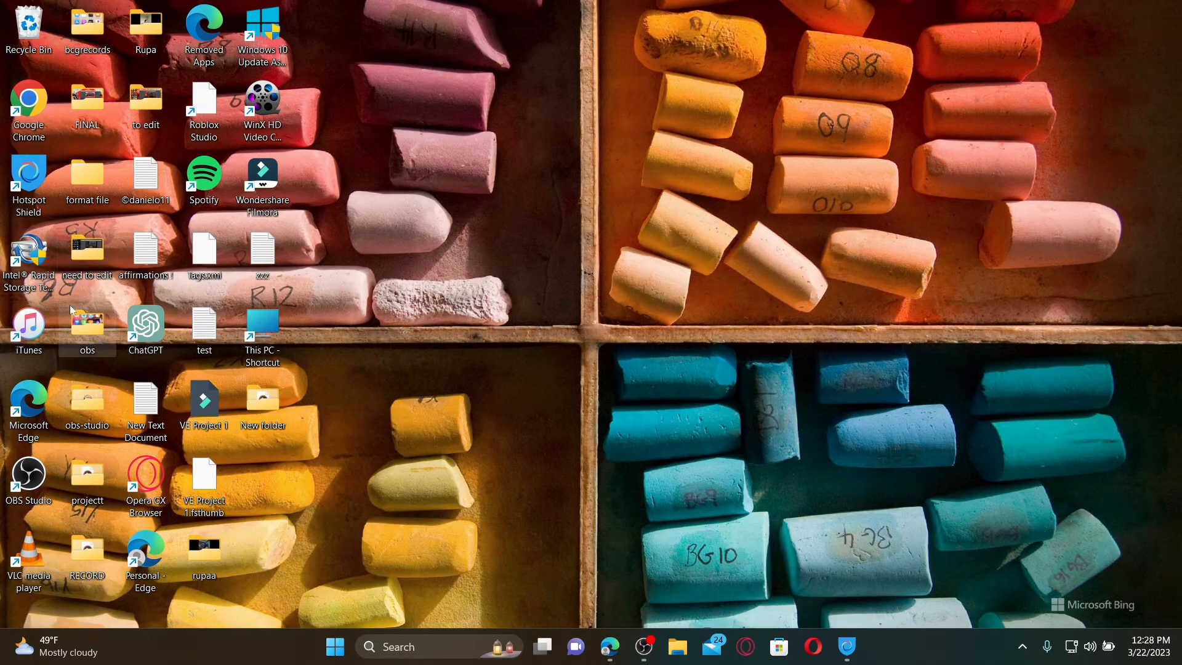
mouse_move(29, 330)
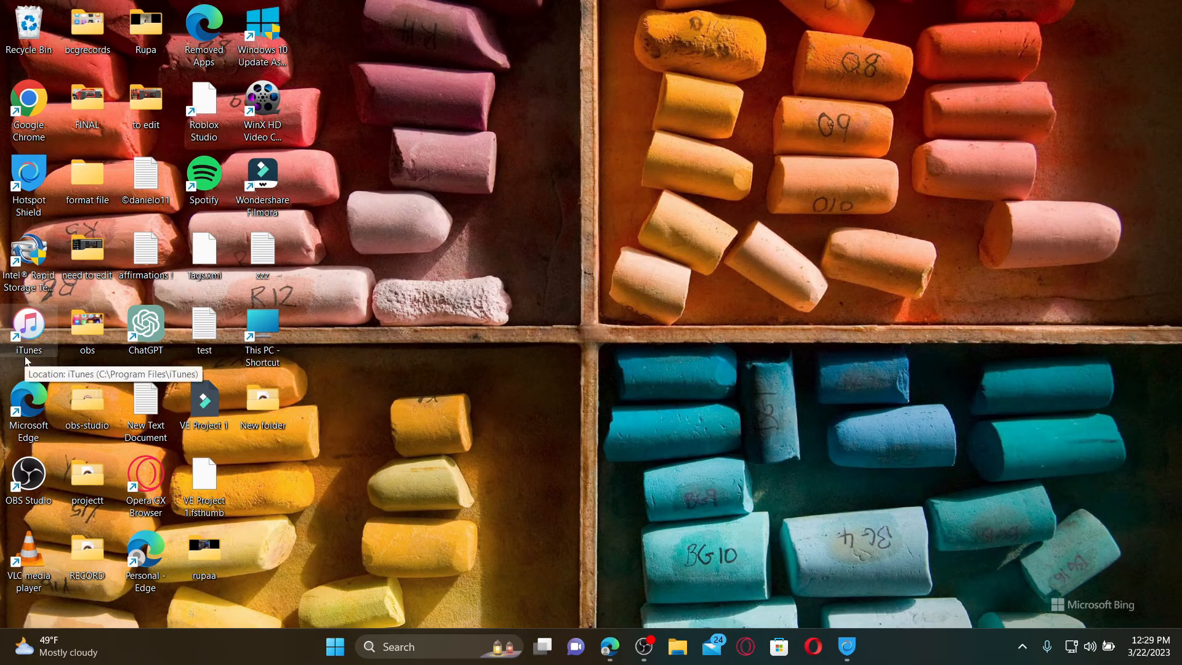
mouse_move(529, 315)
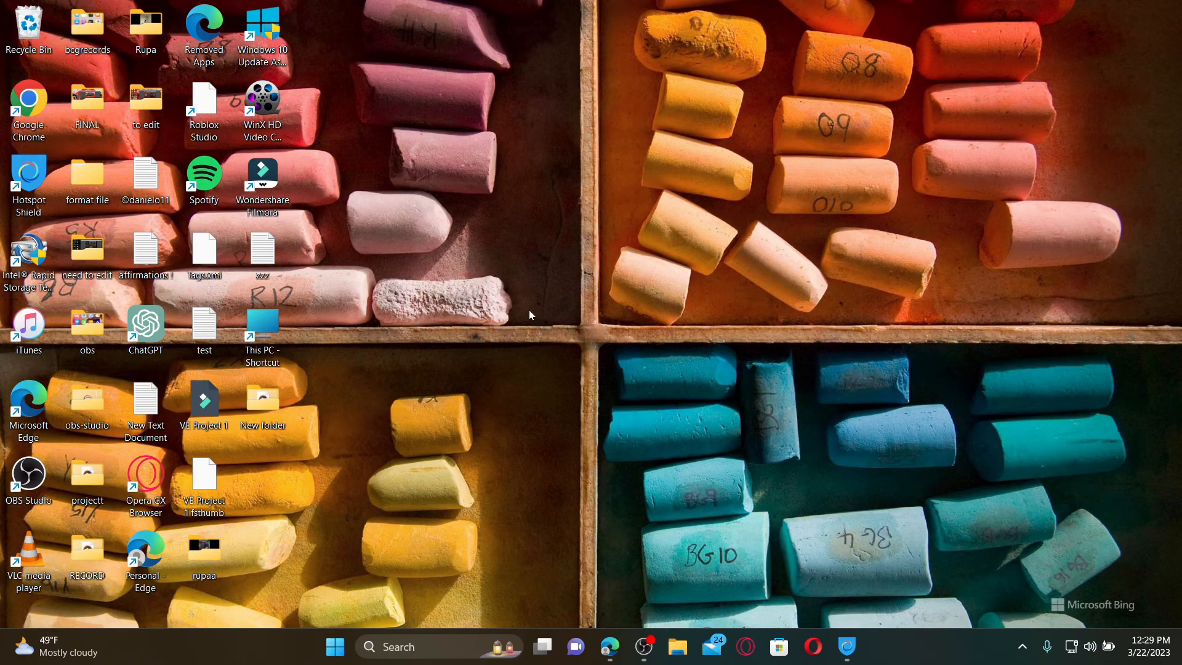
mouse_move(519, 324)
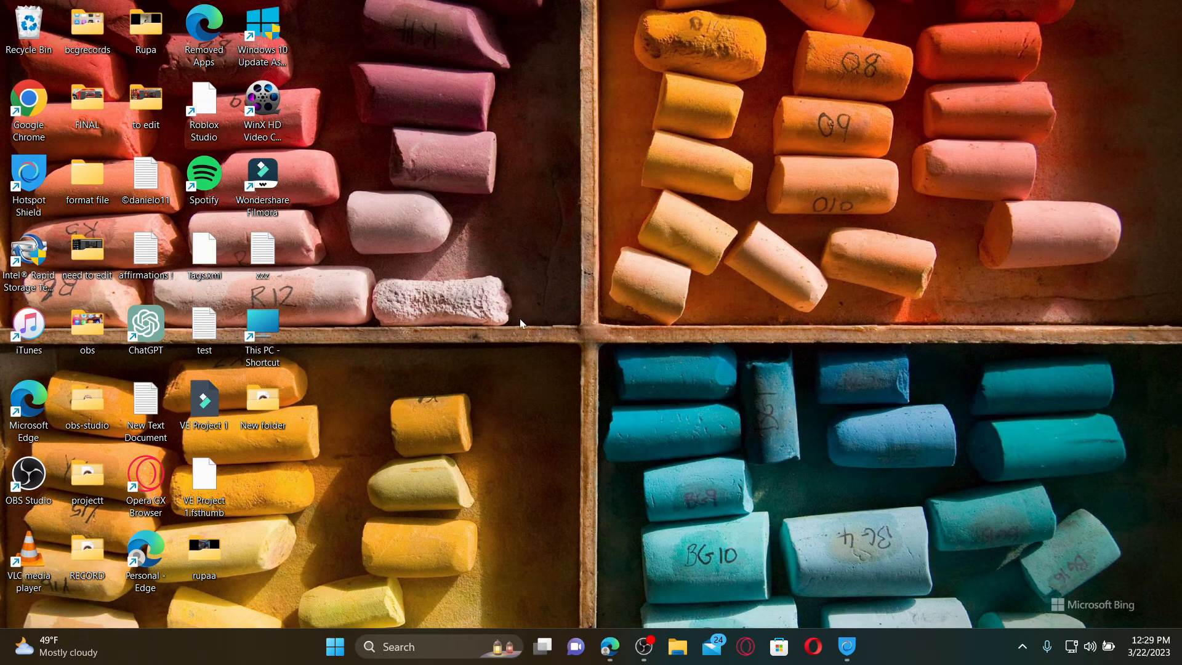